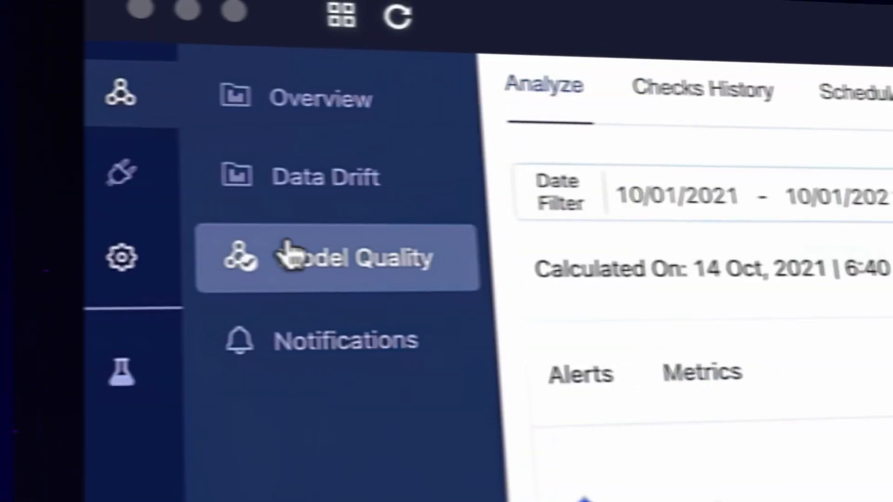
Step: Go from Model Quality monitoring to the Projects Portfolio showing 1687 projects by stage
{"action": "left_click", "coordinate": [350, 257]}
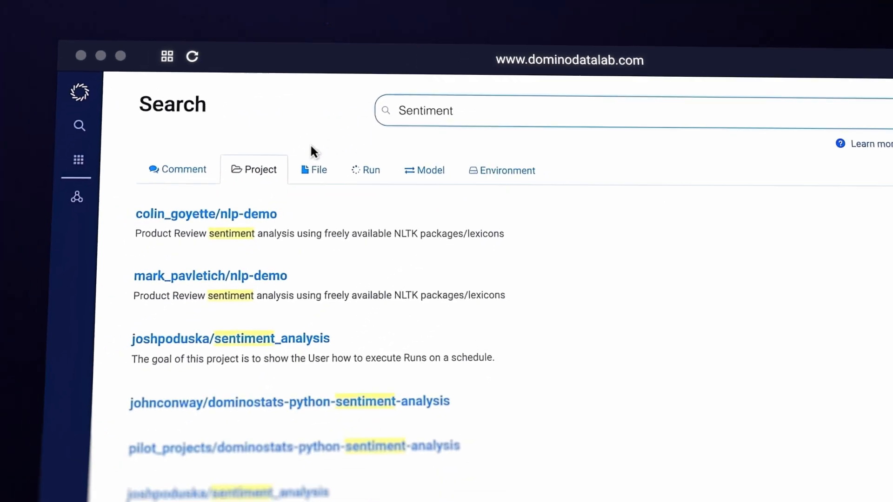
{"action": "left_click", "coordinate": [88, 337]}
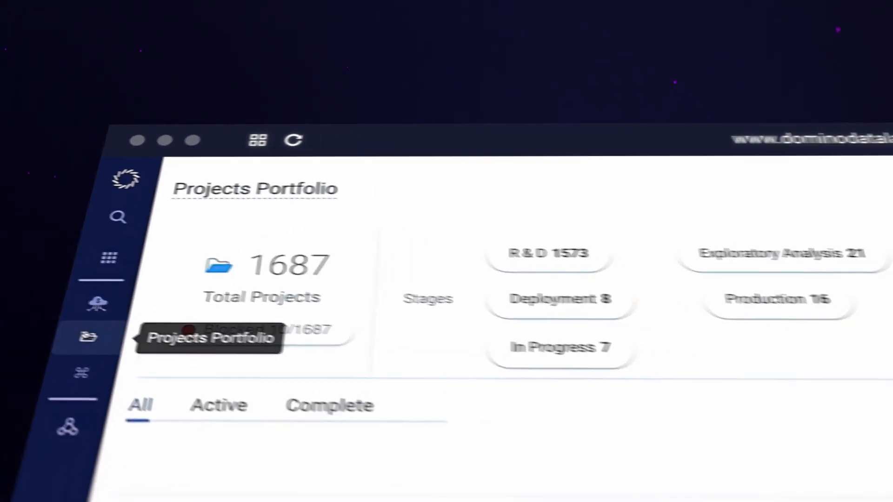